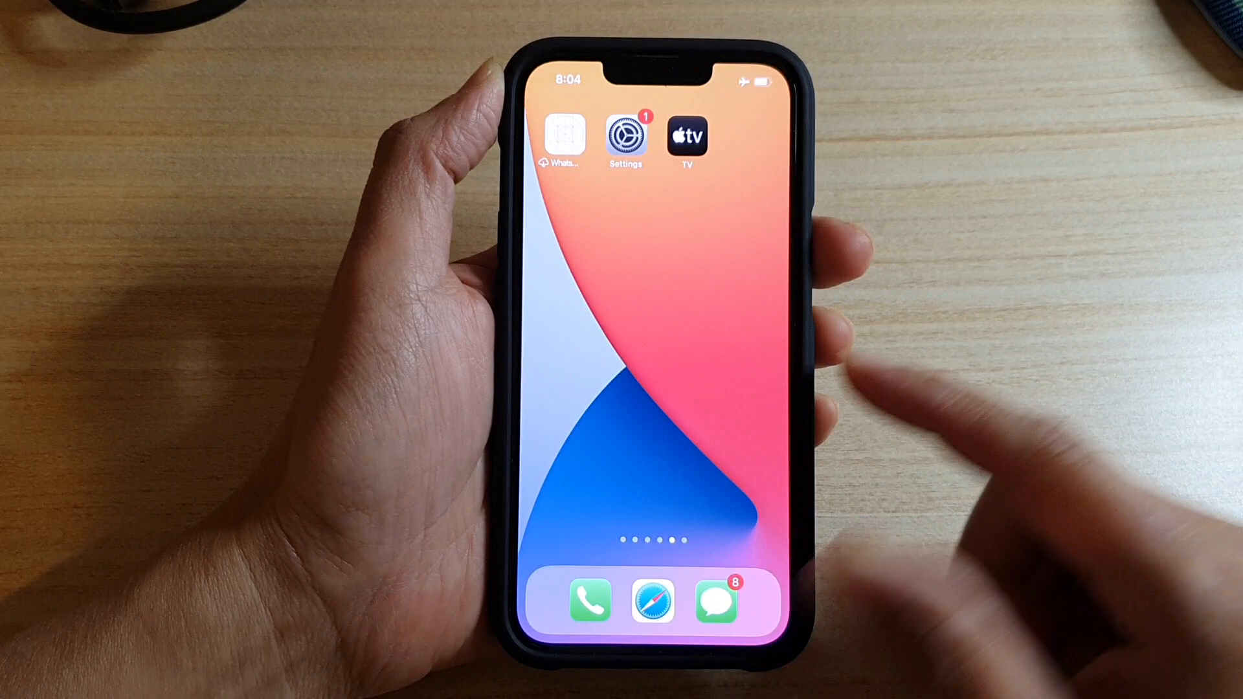
- Switch Airplane Mode on in Settings so Wi-Fi reads Off and Cellular reads Airplane Mode
left_click(624, 134)
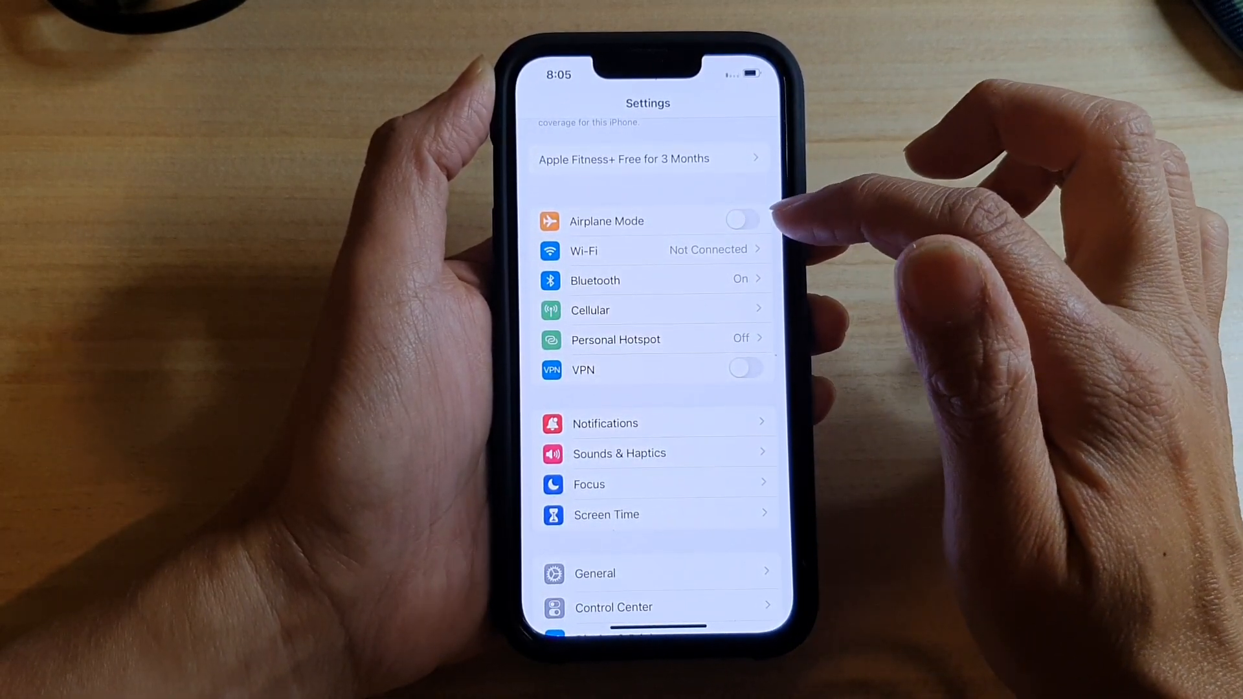
left_click(746, 220)
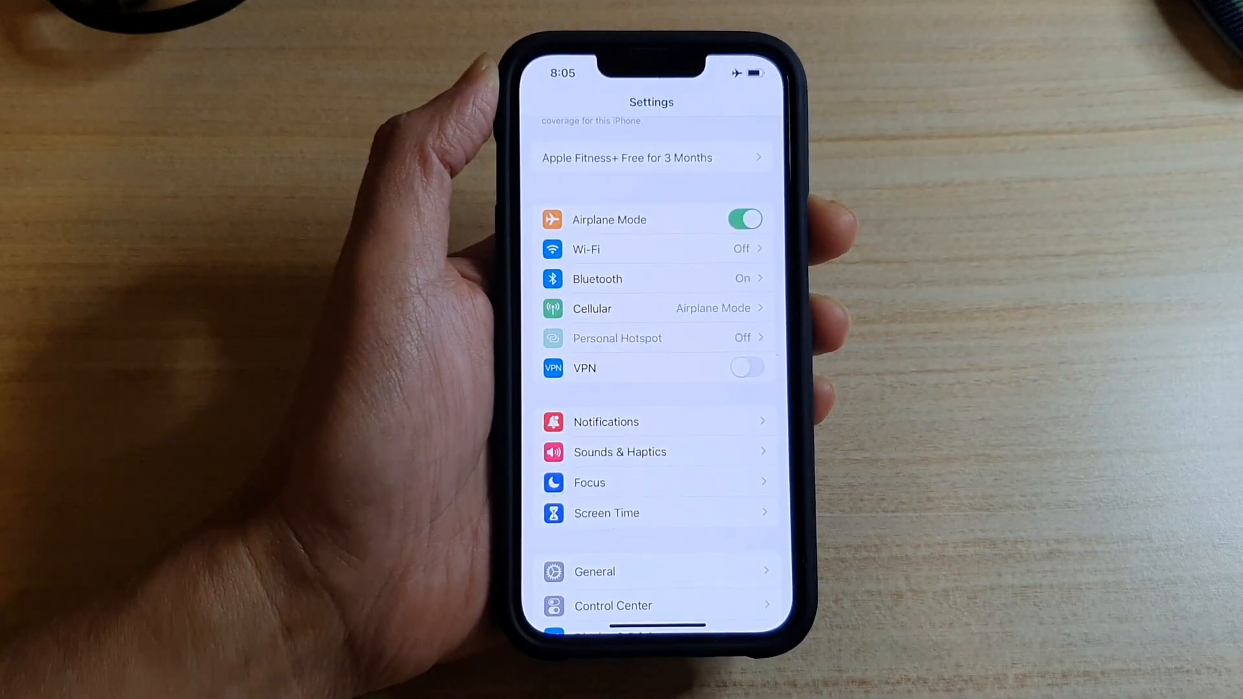